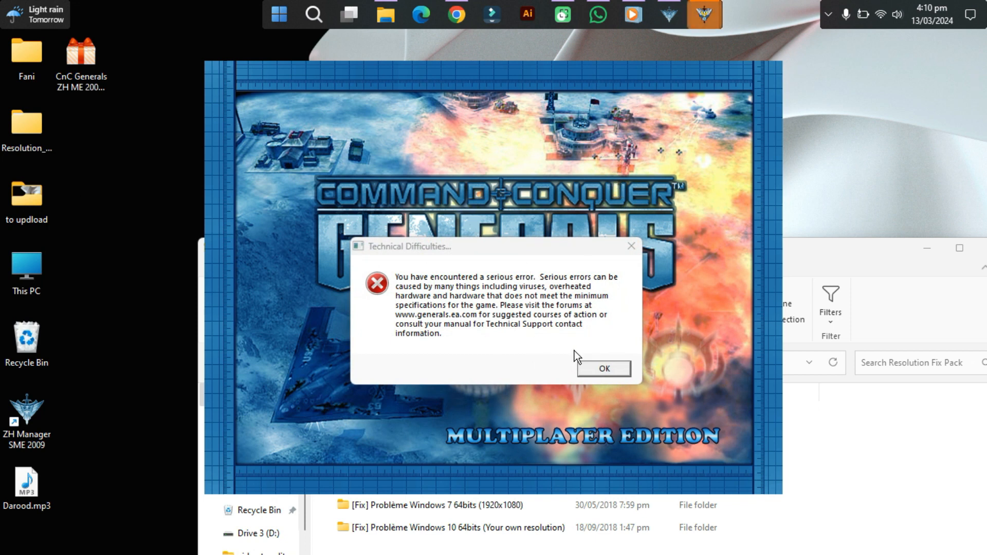
Step: Dismiss the serious-error crash and replace Options.ini in CnC Generals ZH ME Data with the fixed copy
click(603, 368)
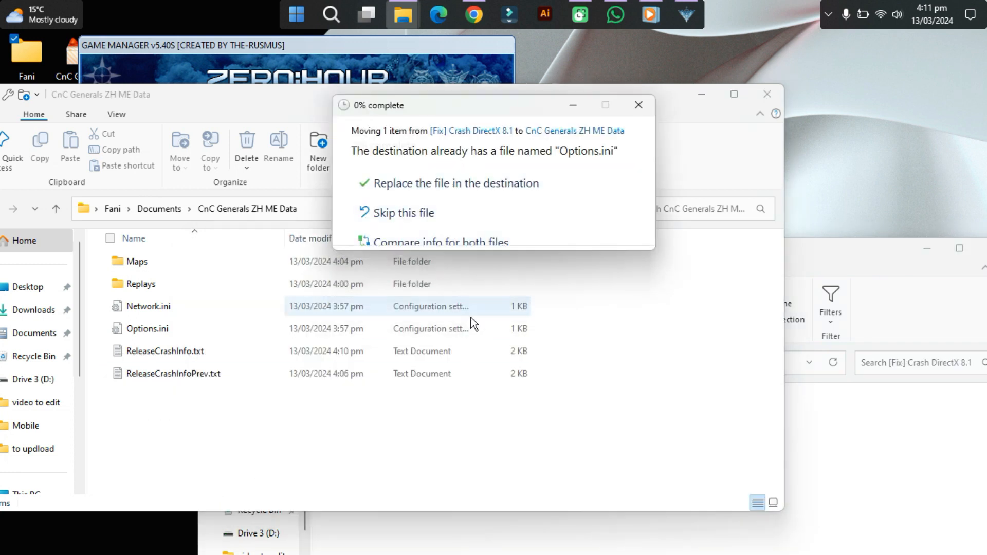
click(455, 183)
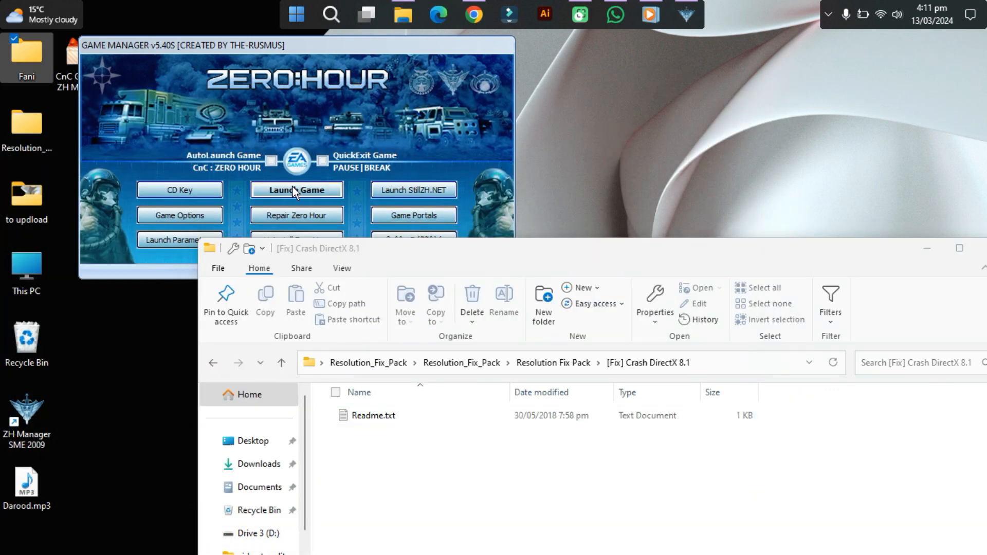
click(296, 189)
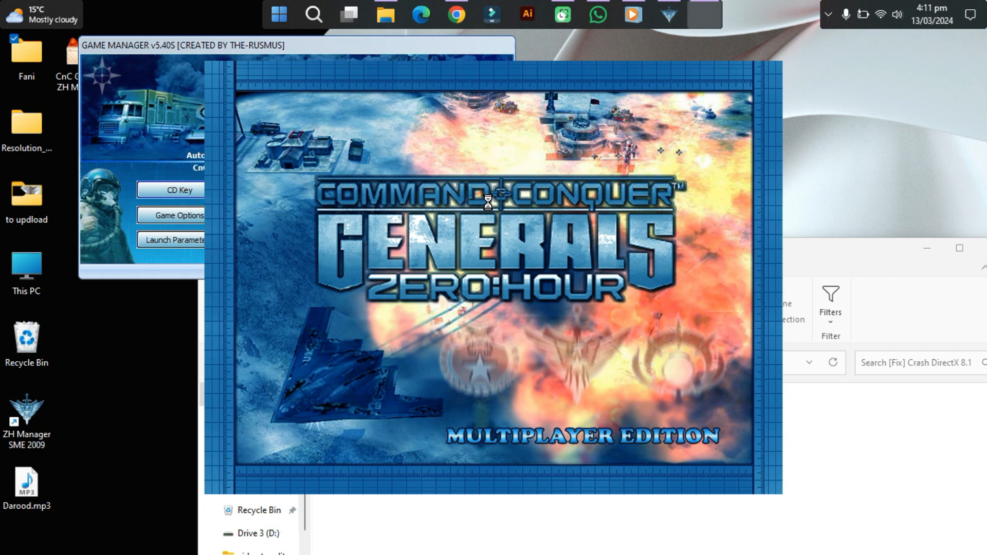
click(296, 189)
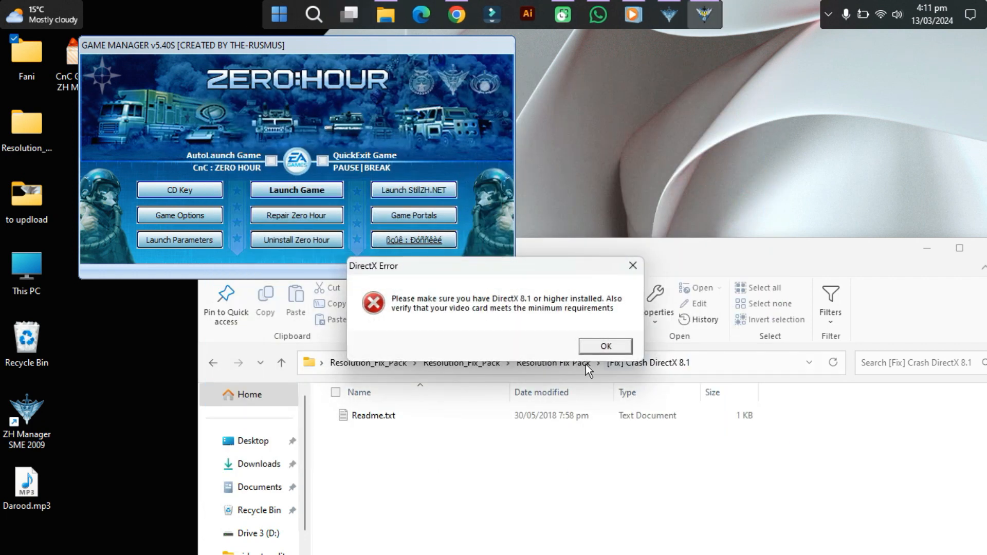
click(604, 346)
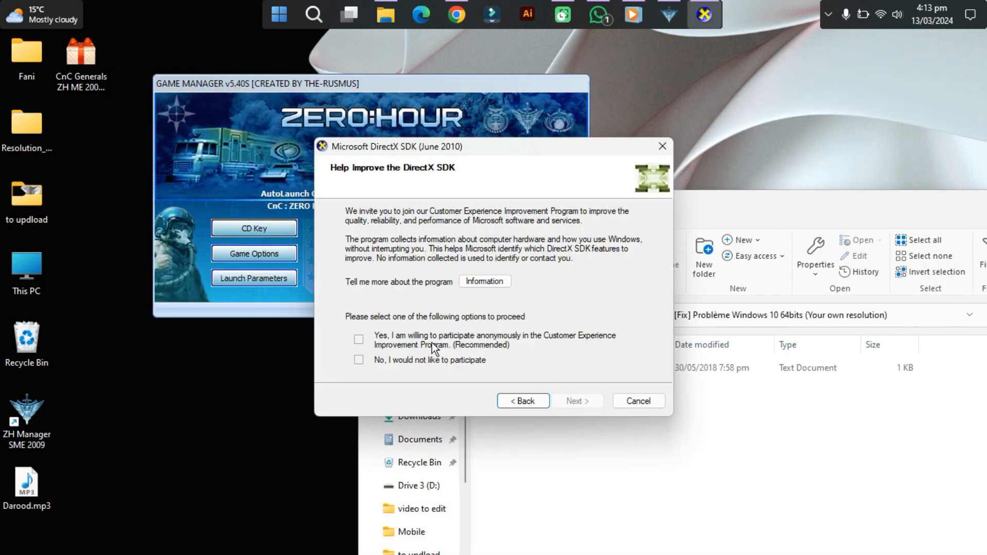
mouse_move(419, 373)
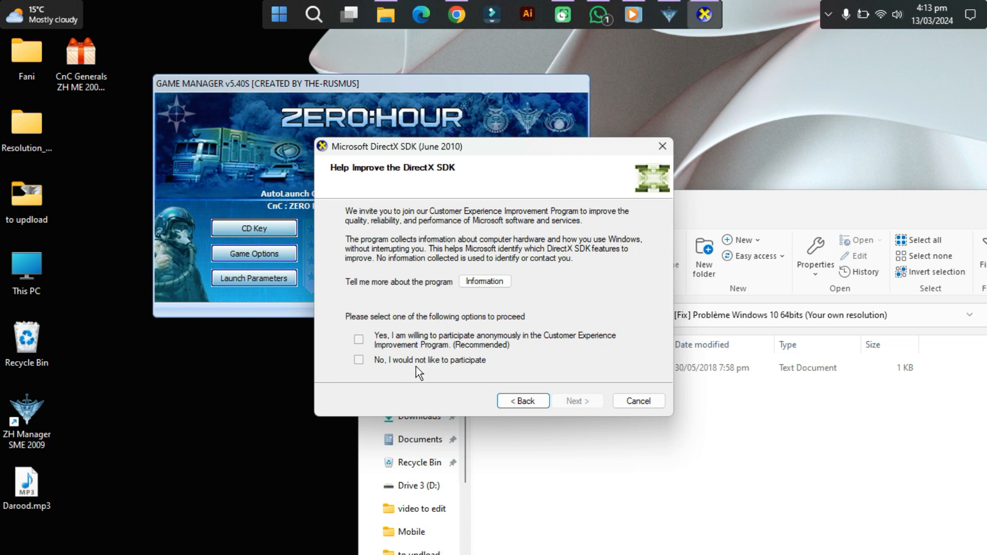
Step: Decline the customer experience program and begin installing the default DirectX features
click(577, 401)
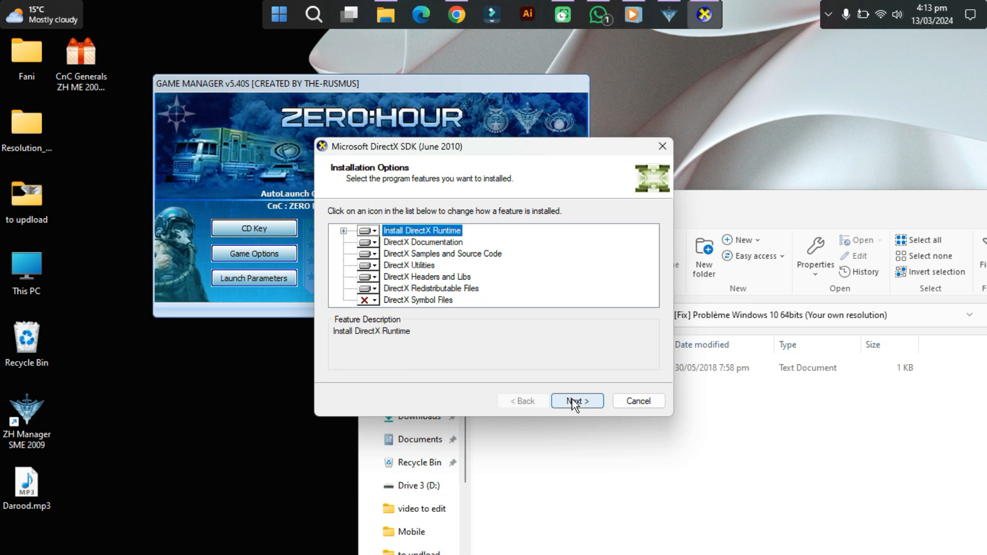
click(575, 401)
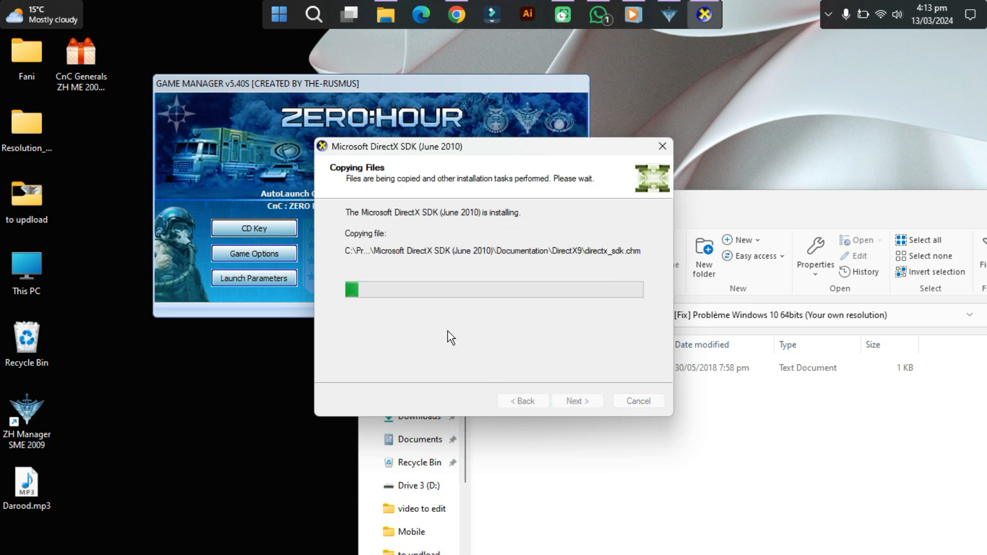